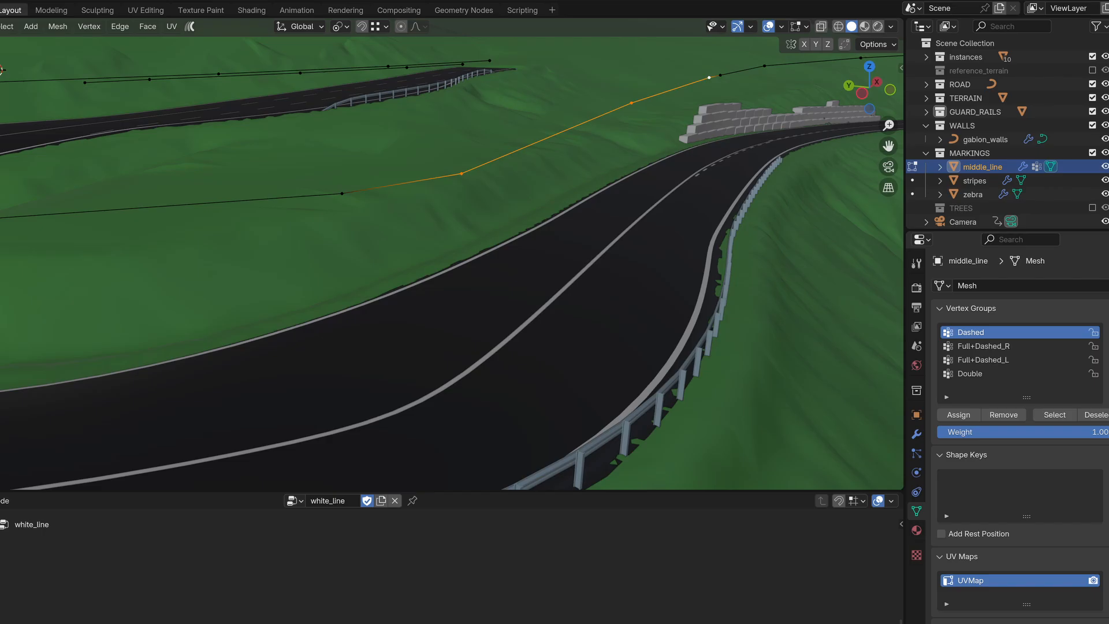
# Switch the middle_line marking through the Full+Dashed_R, Full+Dashed_L and another pattern vertex group
pyautogui.click(983, 346)
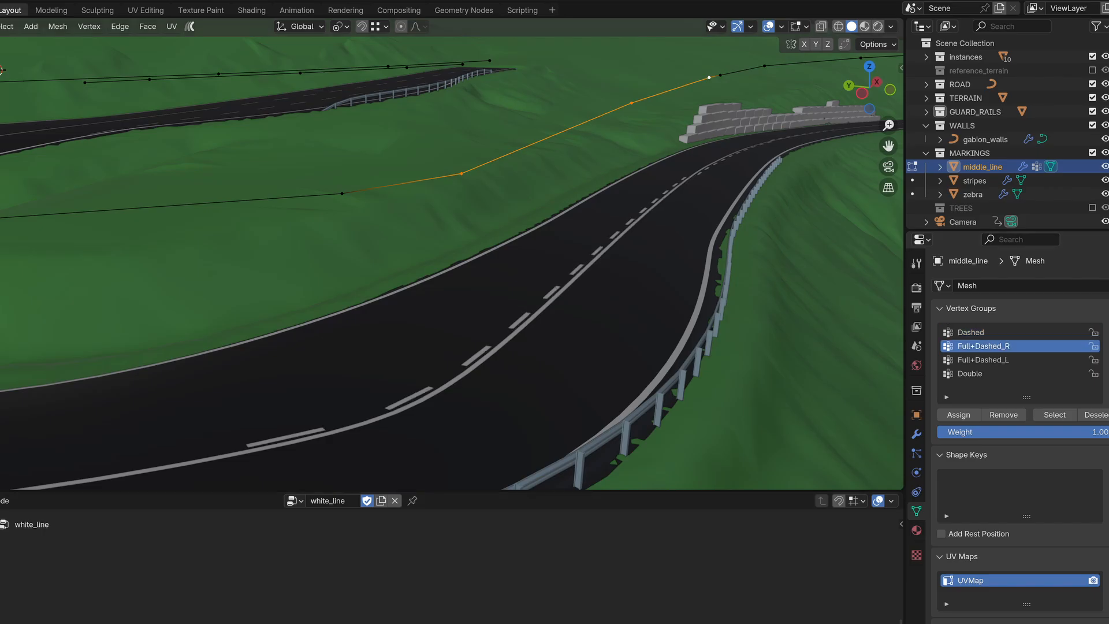
pyautogui.click(983, 359)
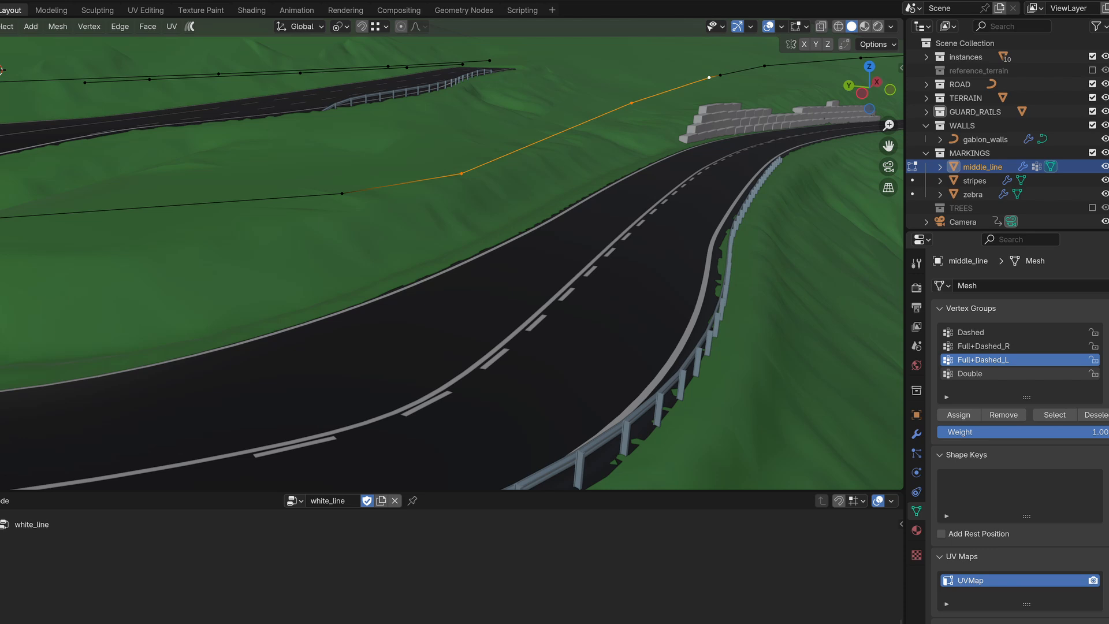
pyautogui.click(982, 373)
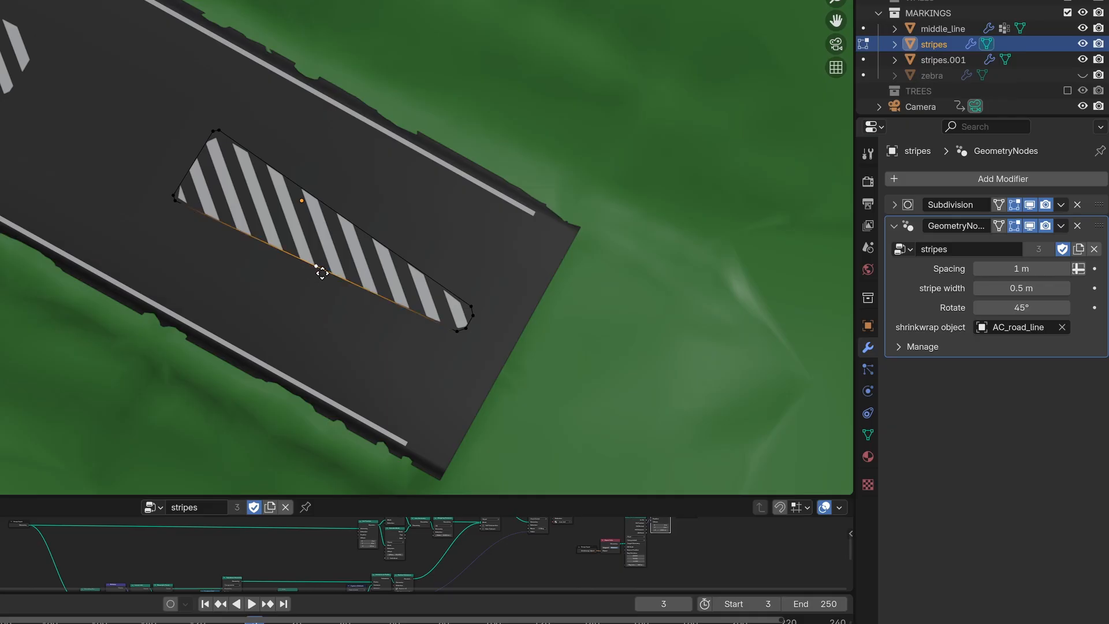
# Drag the stripes modifier's Spacing to 2.17 m and Rotate to -50.9°
pyautogui.moveTo(321, 272); pyautogui.dragTo(293, 327)
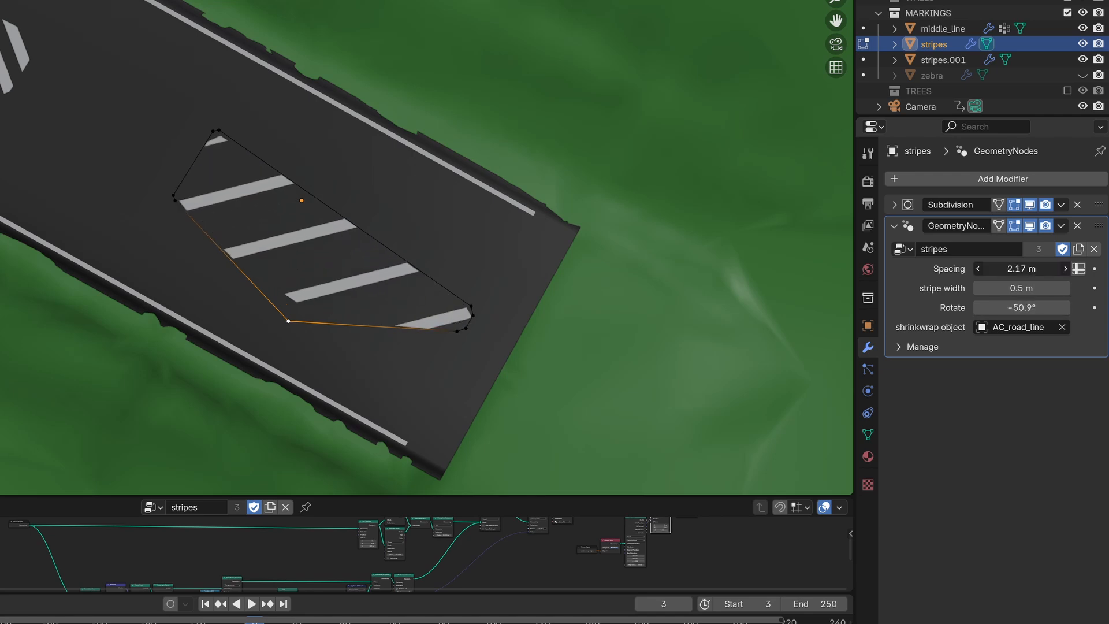
pyautogui.moveTo(1053, 268); pyautogui.dragTo(998, 268)
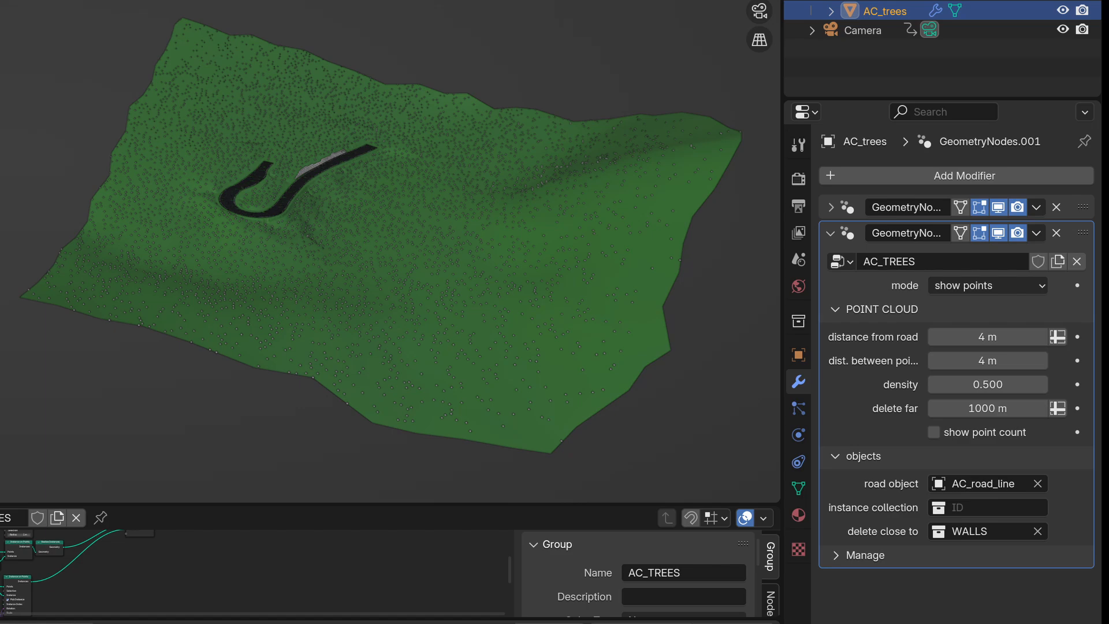
# Set both the outer and near-road tree objects to display as real tree instances
pyautogui.click(986, 284)
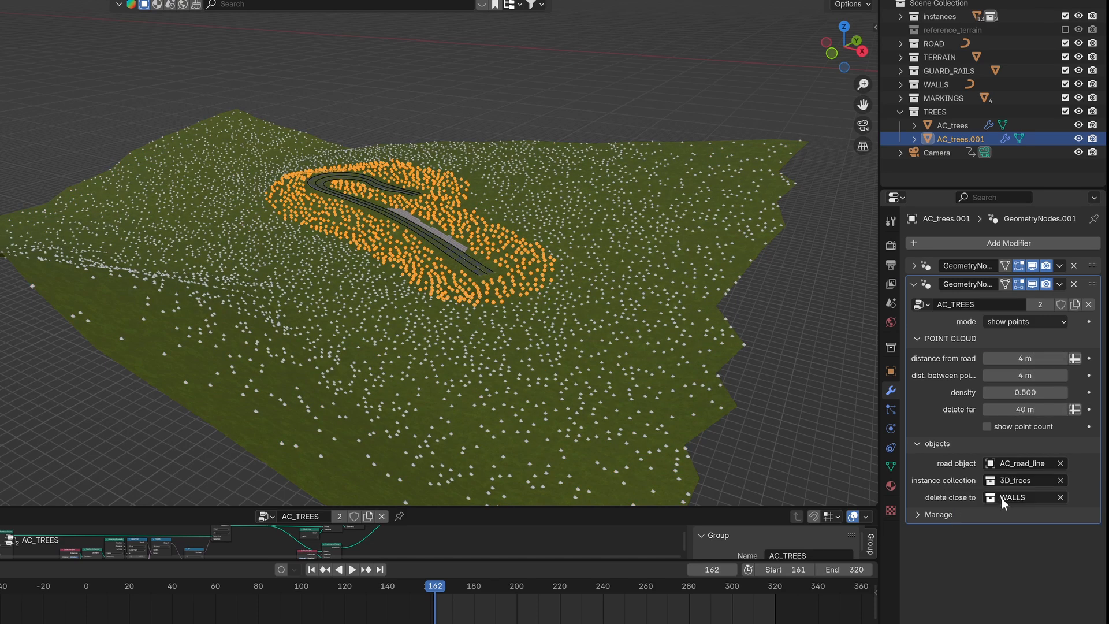
pyautogui.click(1024, 321)
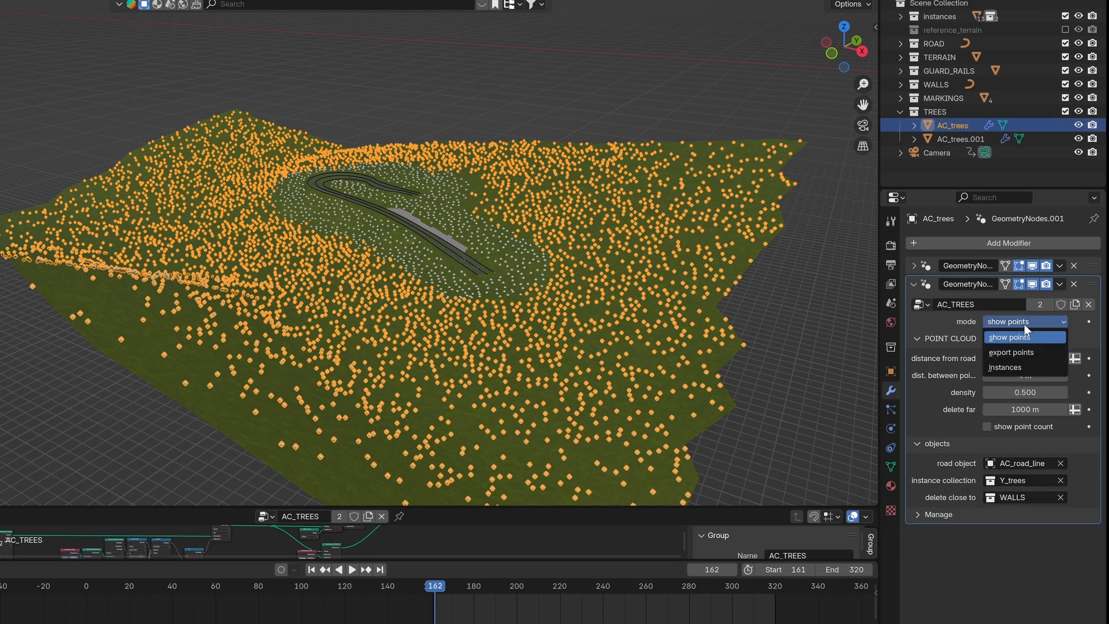
pyautogui.click(960, 139)
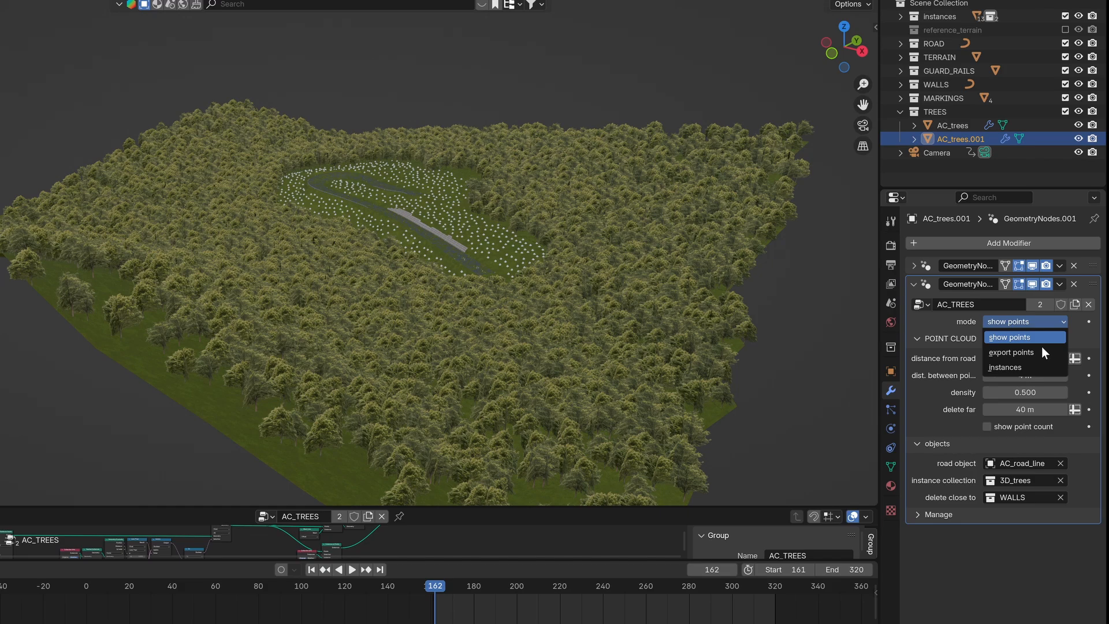
pyautogui.click(1004, 367)
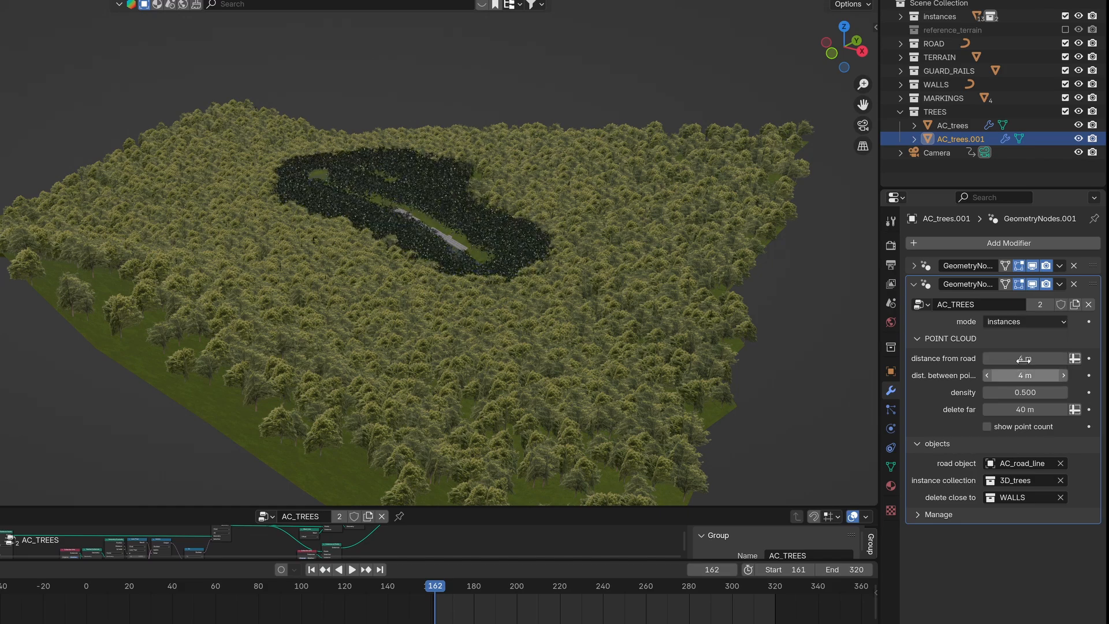